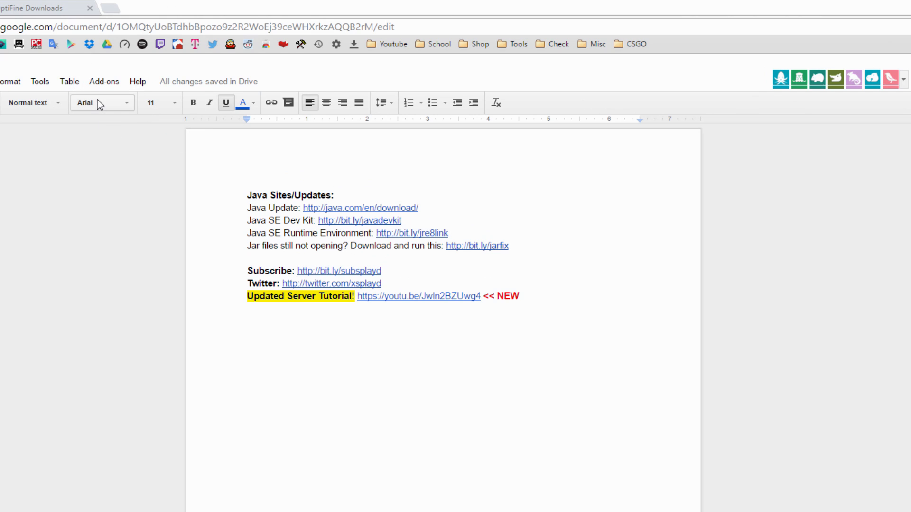
pyautogui.moveTo(99, 105)
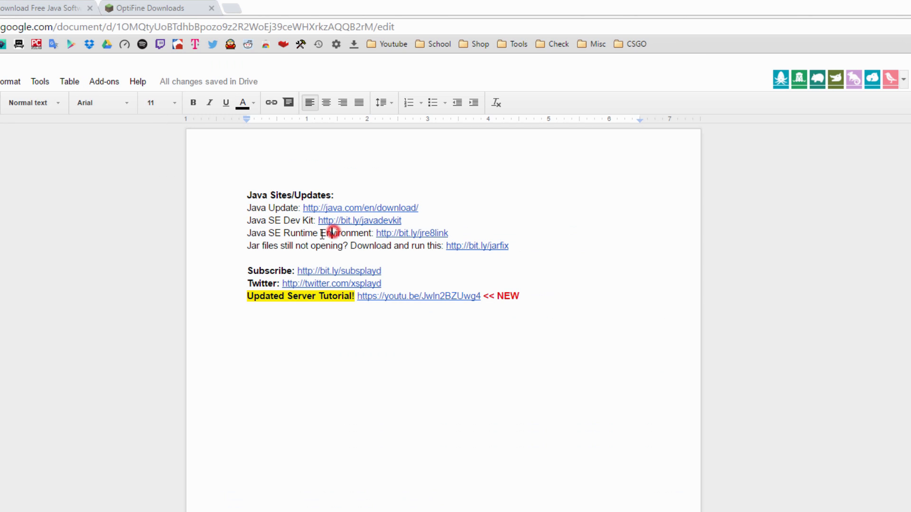
# Follow the Java SE Runtime Environment bit.ly link to Oracle's JRE 8 downloads page
pyautogui.click(404, 234)
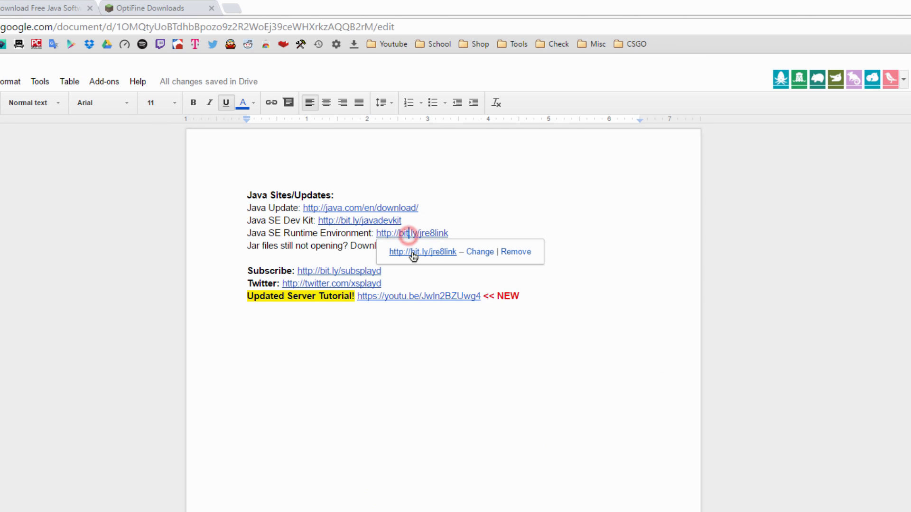
pyautogui.click(422, 253)
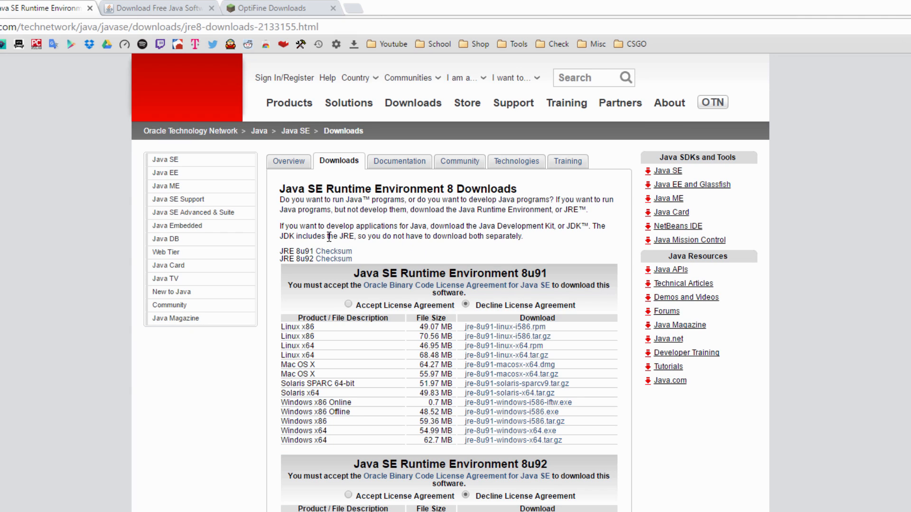
# Switch from the Oracle Java pages to the OptiFine Downloads tab for Minecraft 1.9.4
pyautogui.click(342, 306)
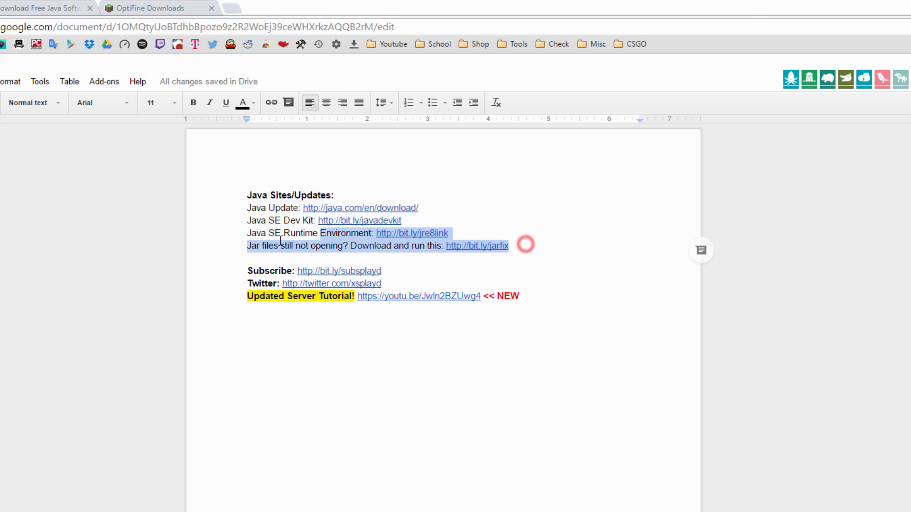
pyautogui.click(38, 8)
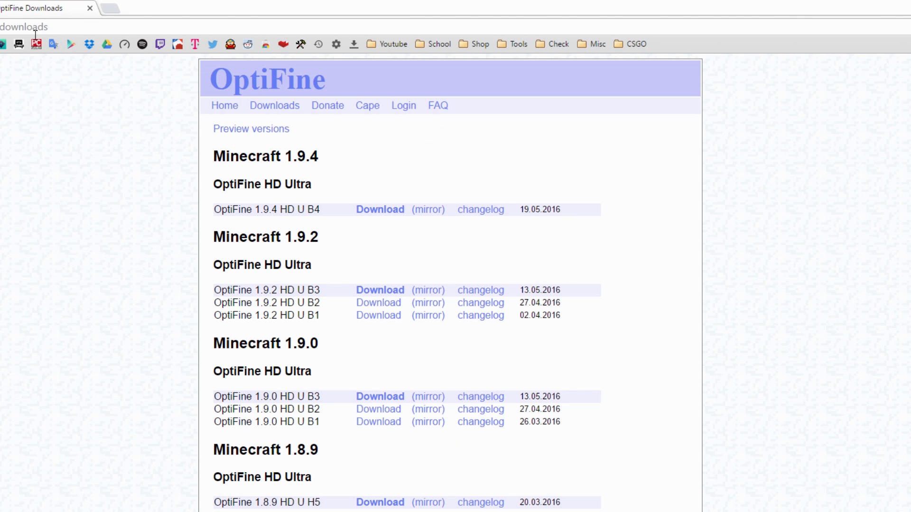
pyautogui.moveTo(52, 171)
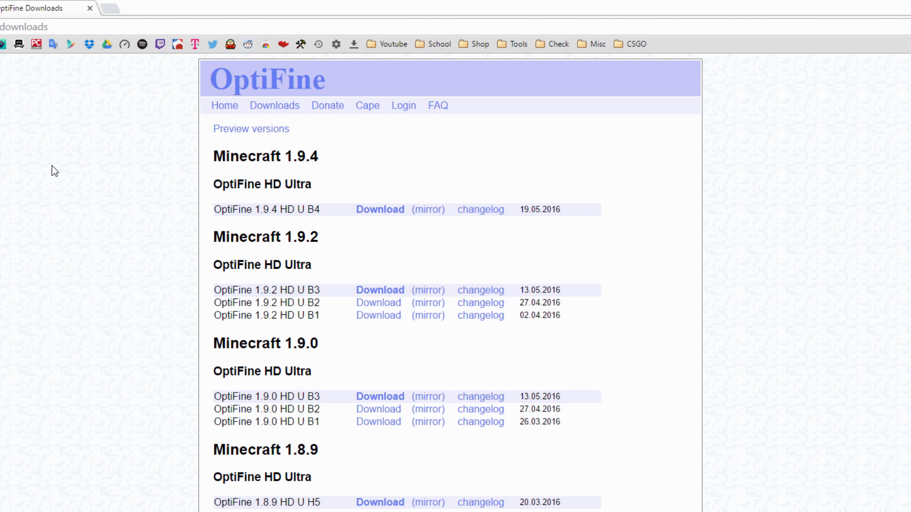
pyautogui.moveTo(50, 160)
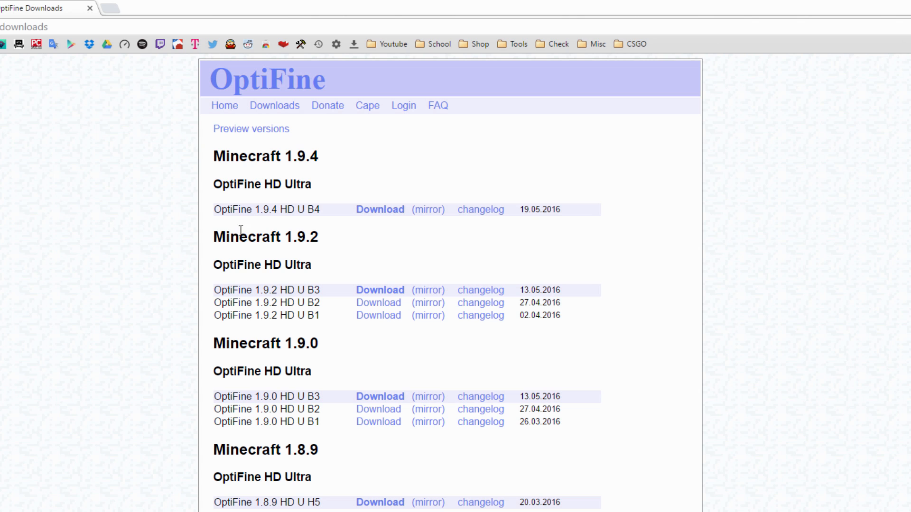
pyautogui.moveTo(237, 209); pyautogui.dragTo(320, 209)
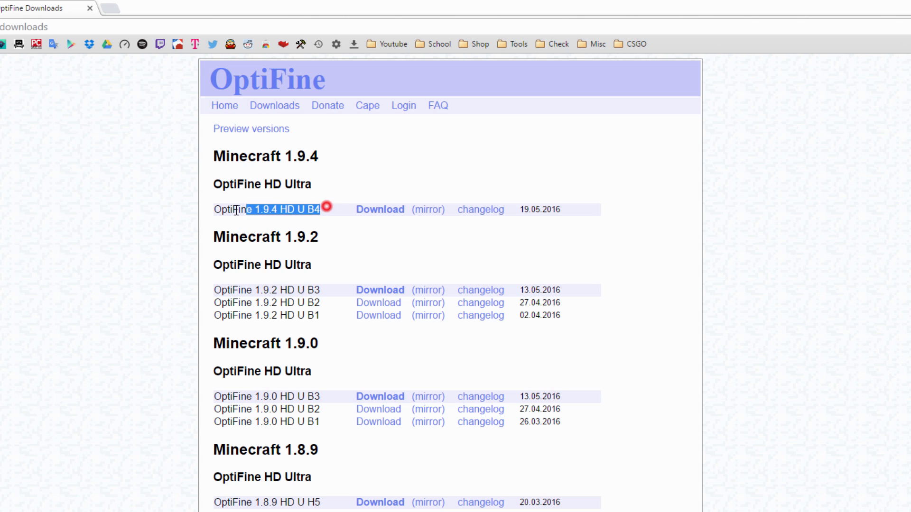
pyautogui.scroll(-3)
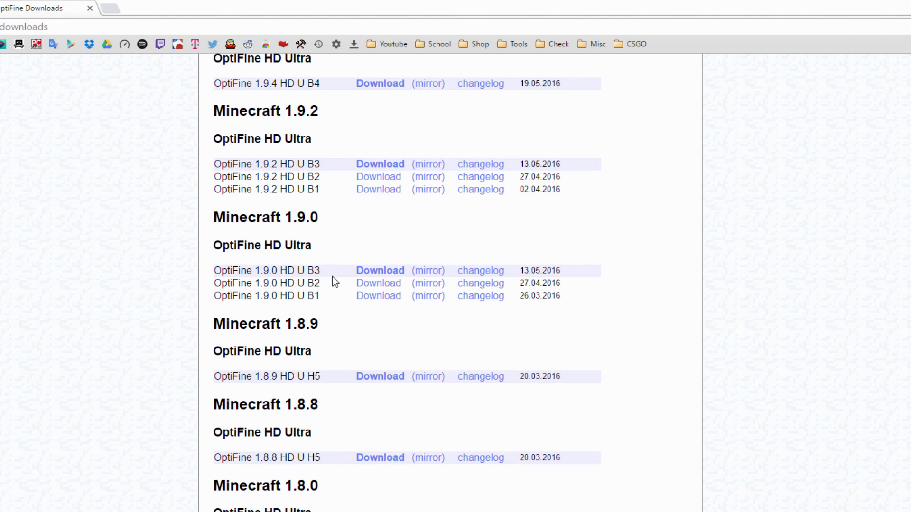
pyautogui.scroll(-3)
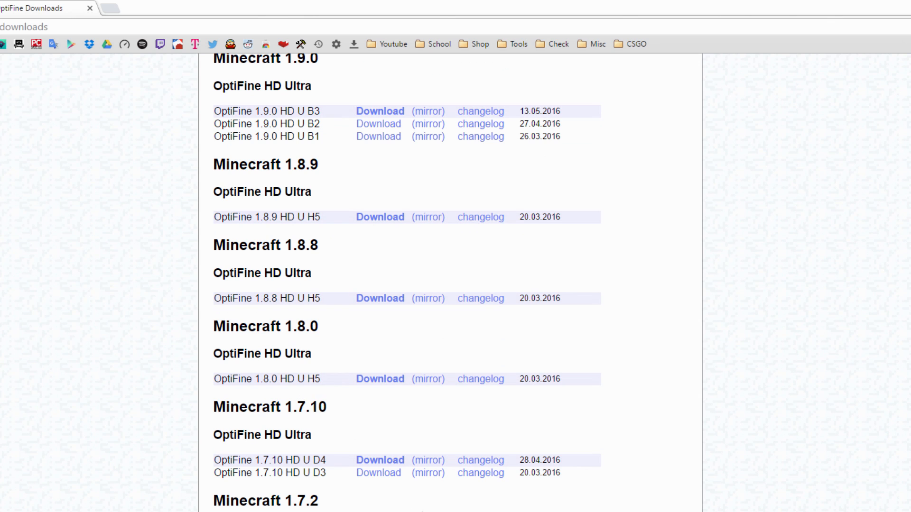
pyautogui.scroll(3)
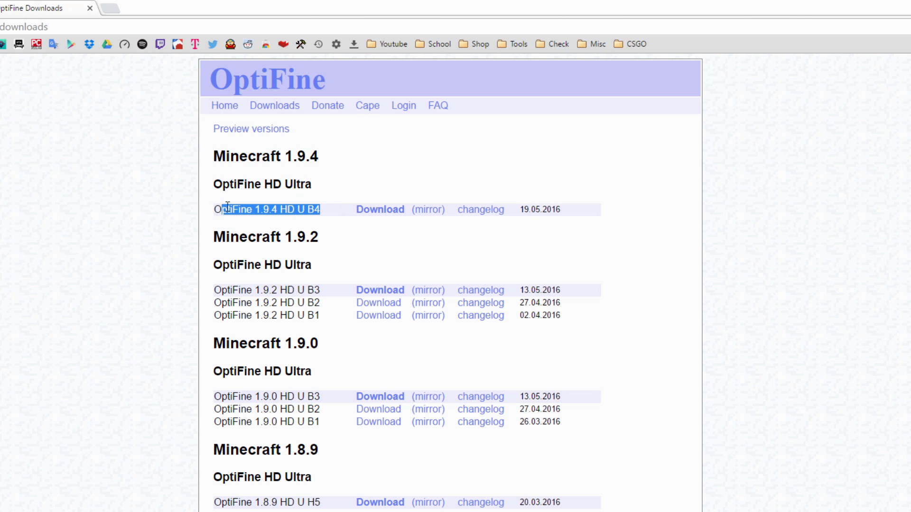
pyautogui.click(393, 229)
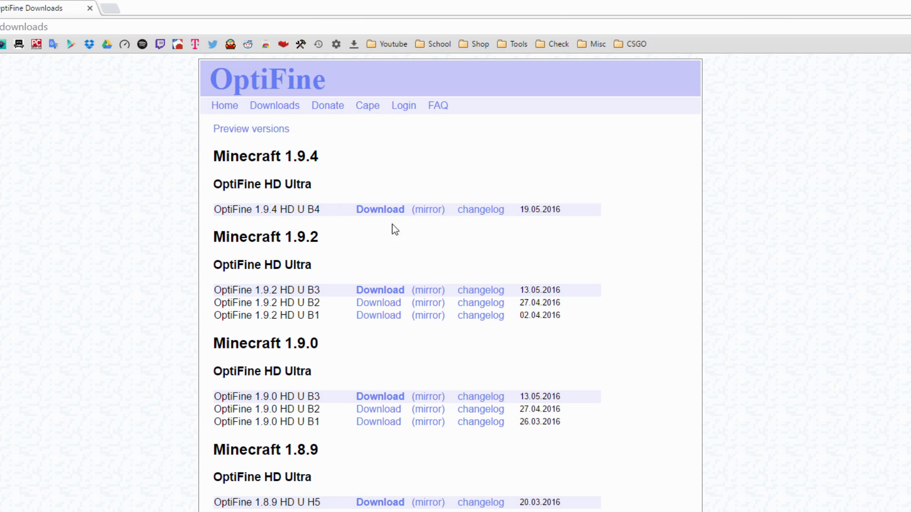
pyautogui.moveTo(390, 215)
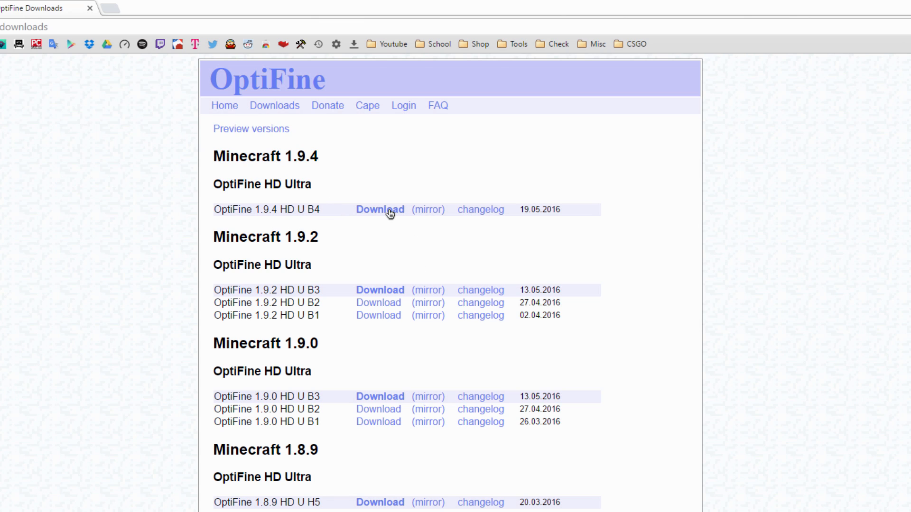
pyautogui.moveTo(421, 231)
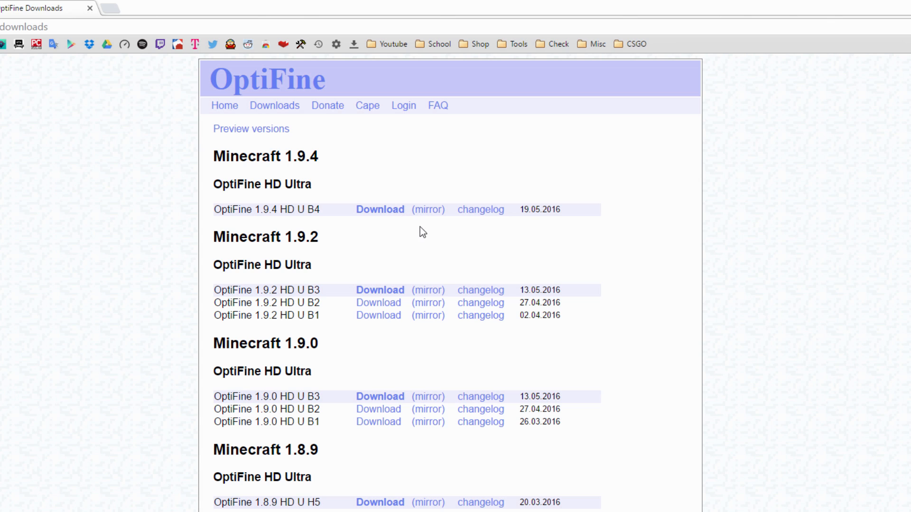
# Download OptiFine_1.9.4_HD_U_B4.jar and save it under its default name
pyautogui.click(379, 209)
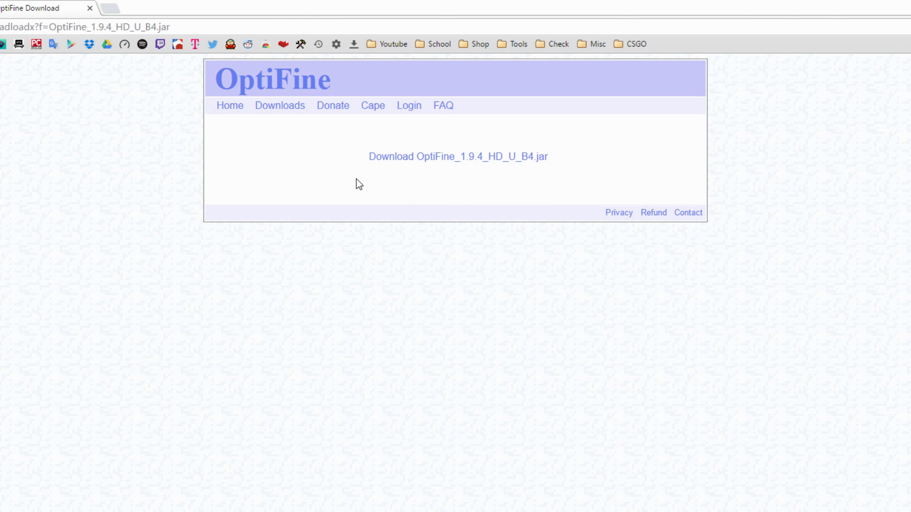
pyautogui.click(459, 157)
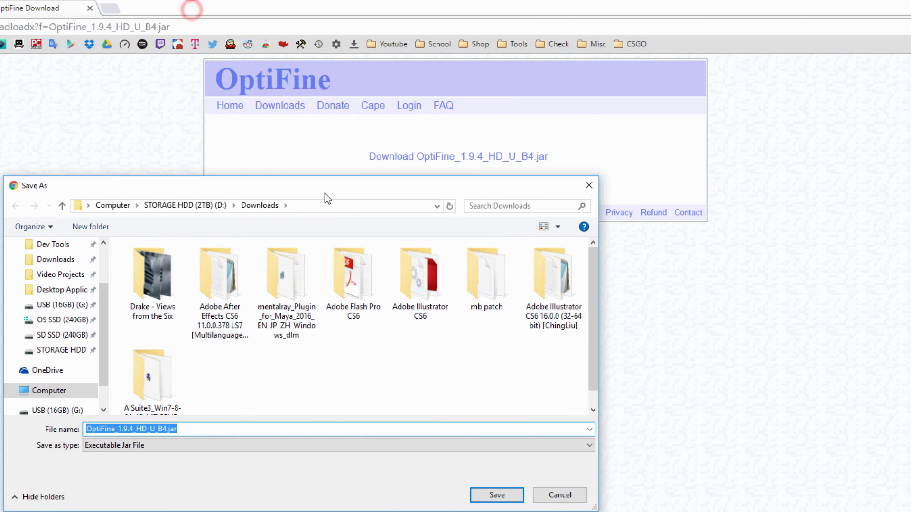
pyautogui.click(497, 495)
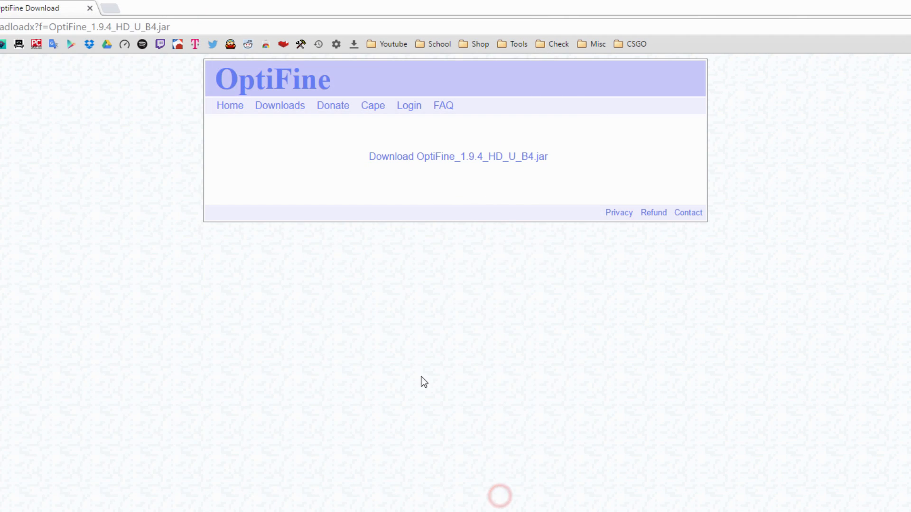
pyautogui.moveTo(418, 371)
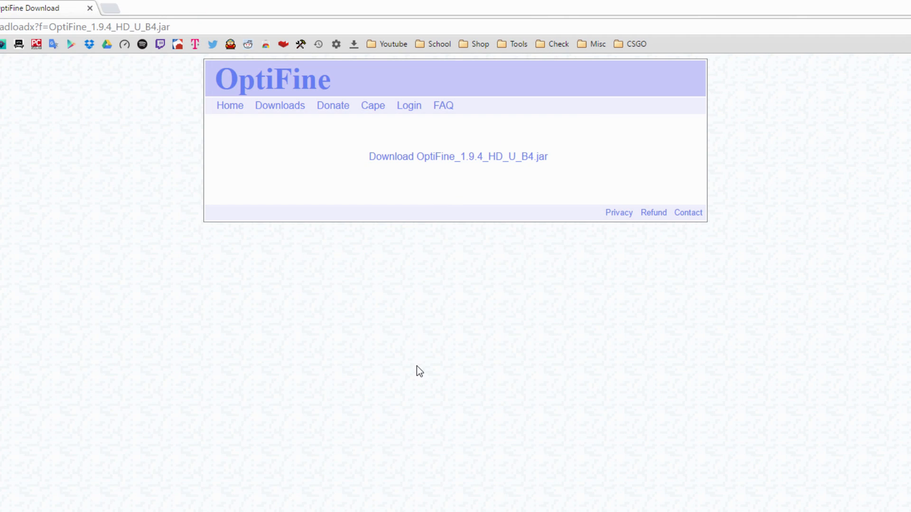
pyautogui.moveTo(712, 498)
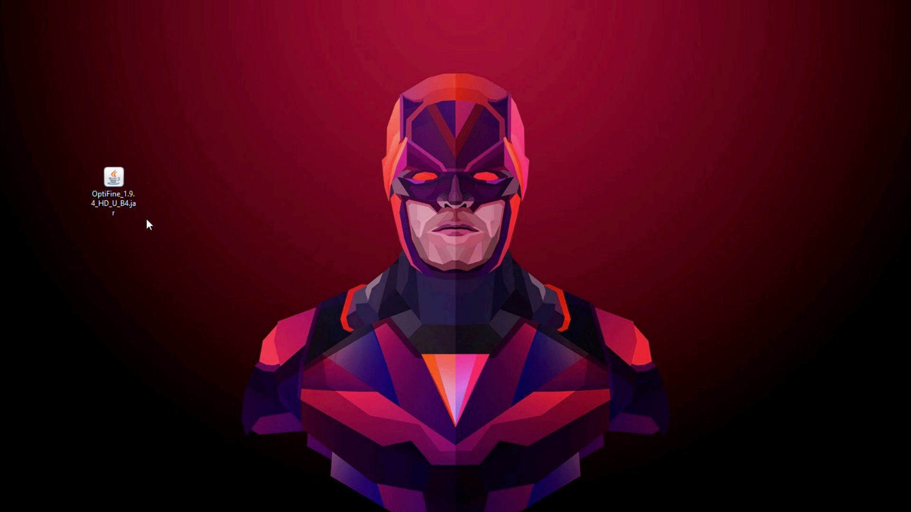
# Run the OptiFine jar from the desktop and install into the default .minecraft folder
pyautogui.doubleClick(114, 177)
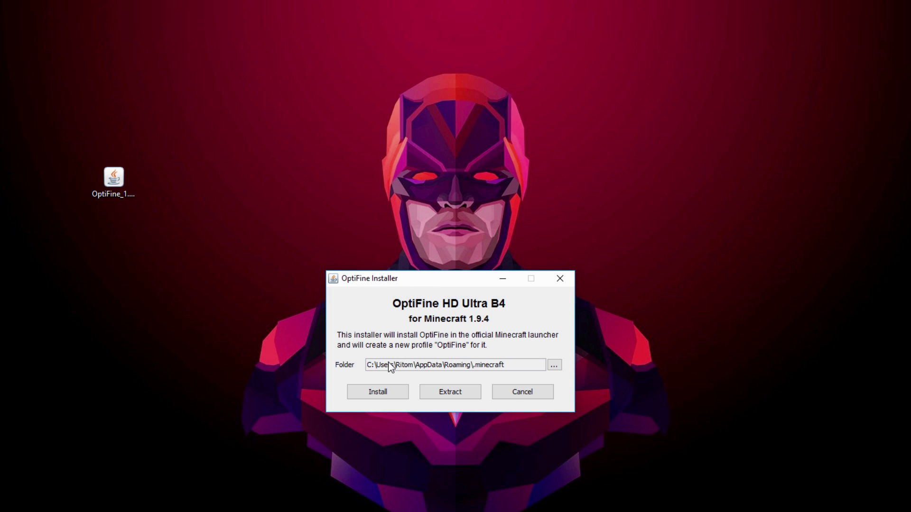
pyautogui.moveTo(487, 375)
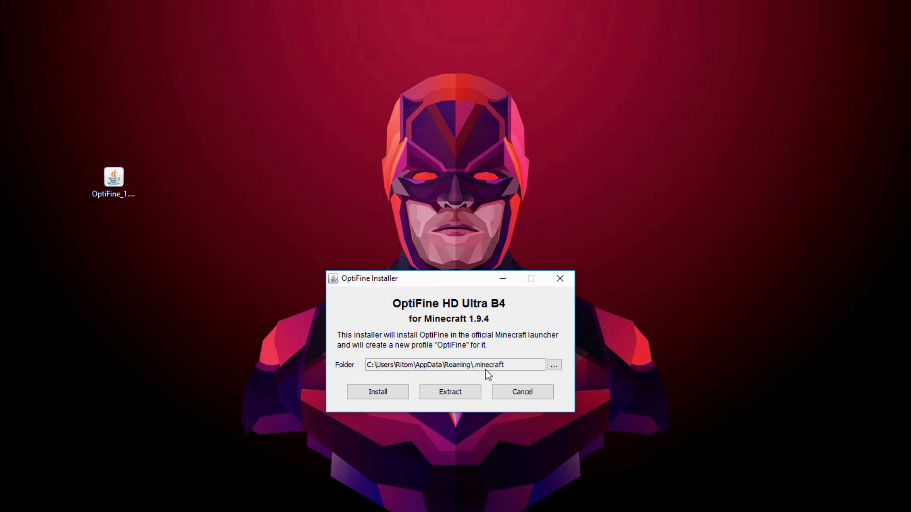
pyautogui.moveTo(476, 367)
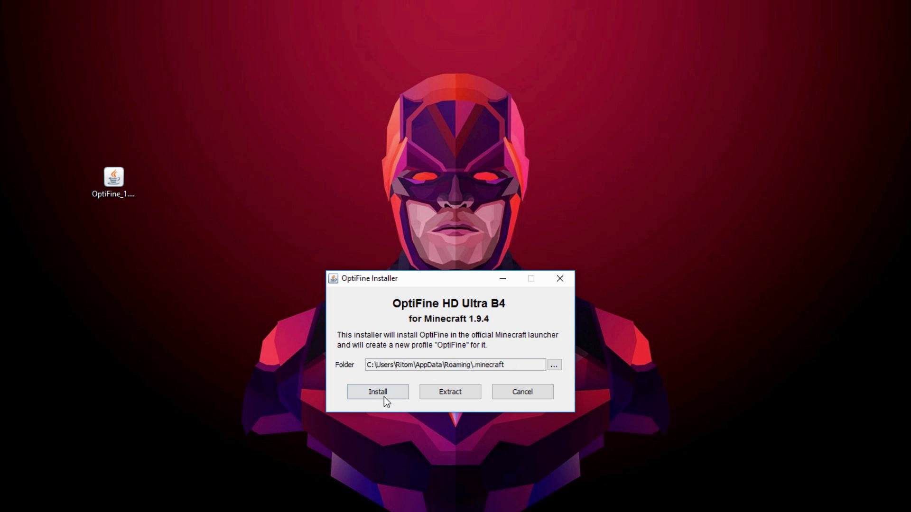
pyautogui.click(377, 392)
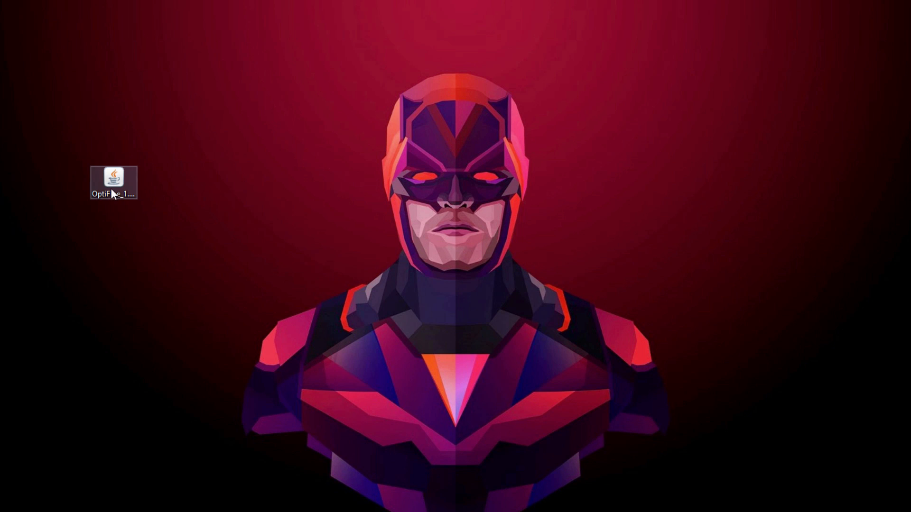
# Reopen the OptiFine jar with Java from its context menu, then close the installer
pyautogui.rightClick(112, 177)
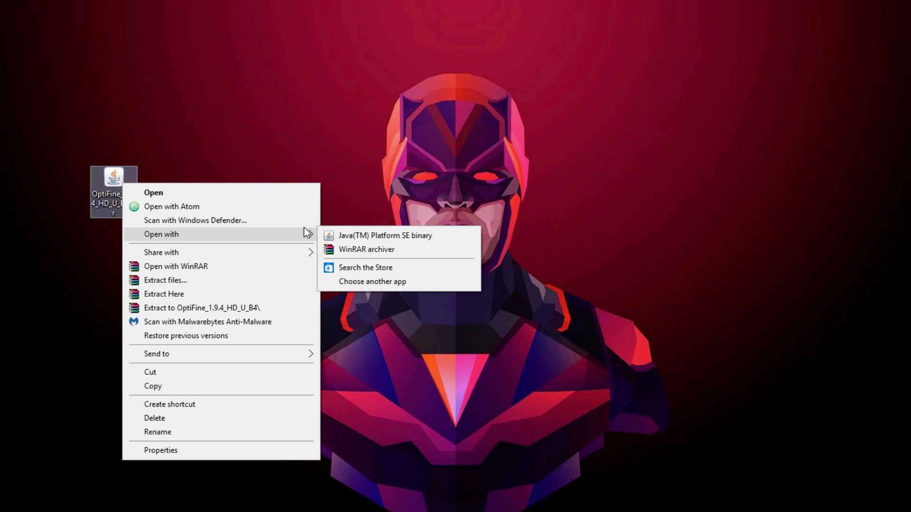
pyautogui.moveTo(405, 242)
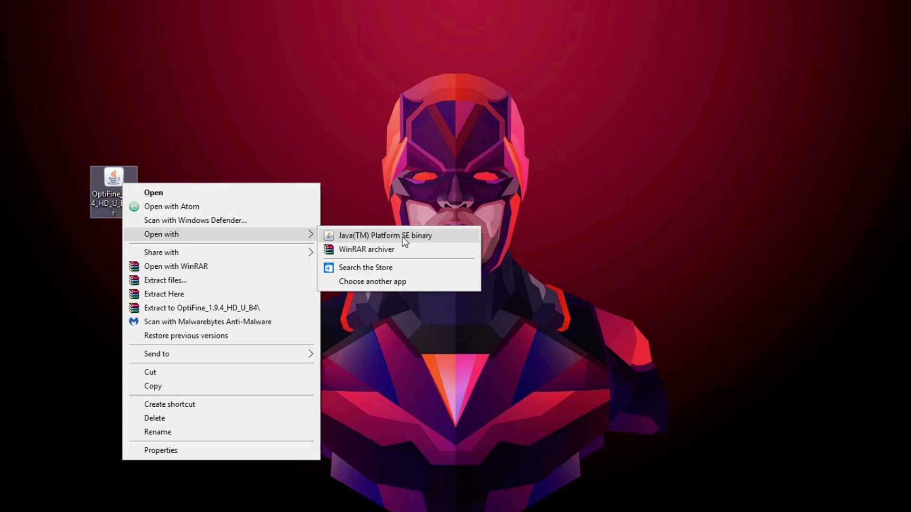
pyautogui.moveTo(378, 239)
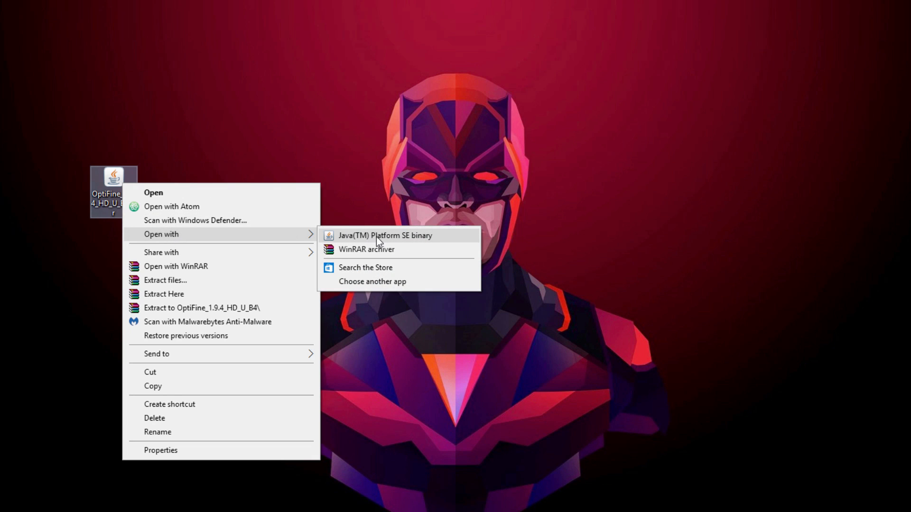
pyautogui.moveTo(363, 240)
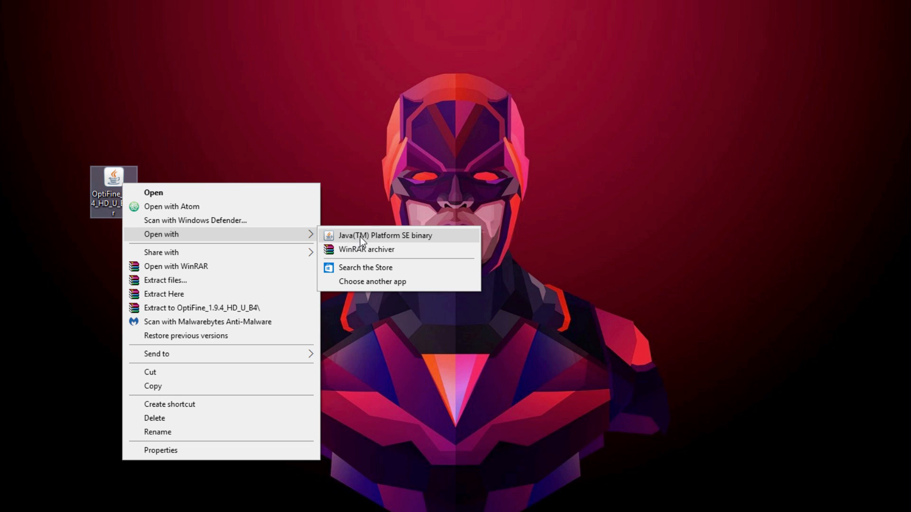
pyautogui.click(365, 235)
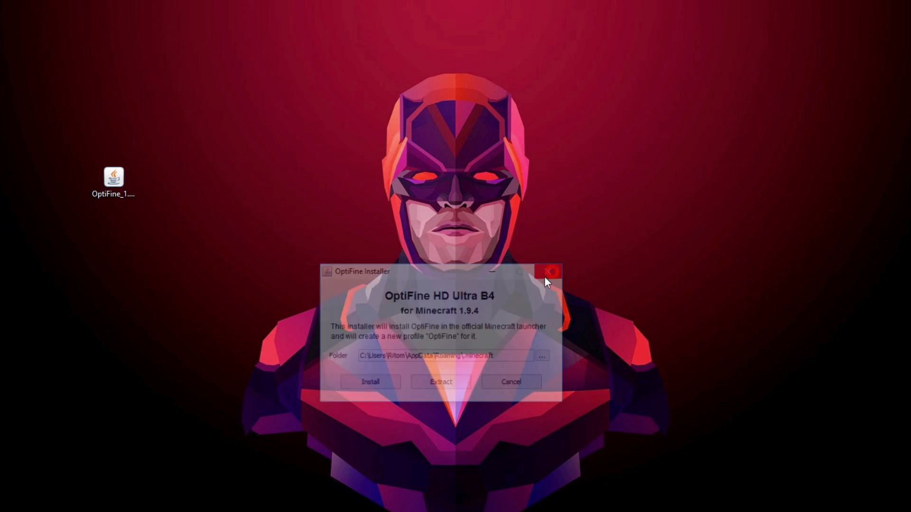
pyautogui.click(548, 271)
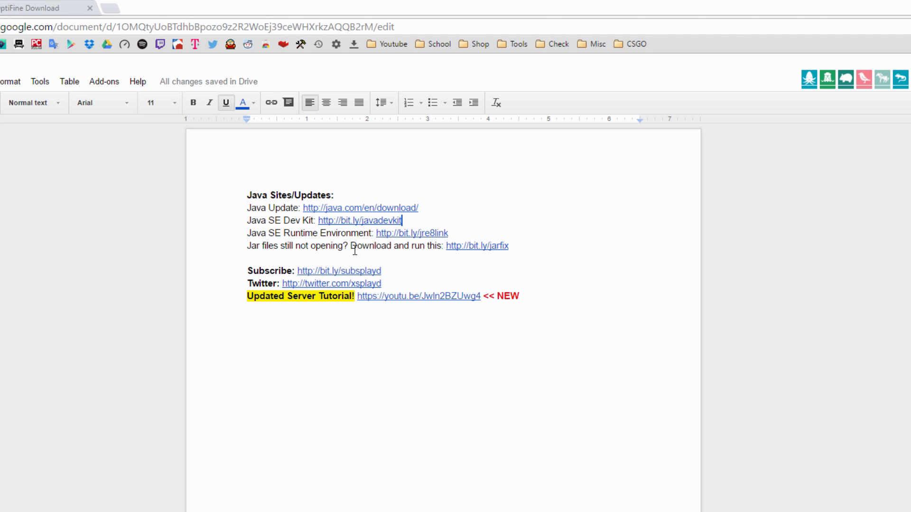
pyautogui.click(474, 245)
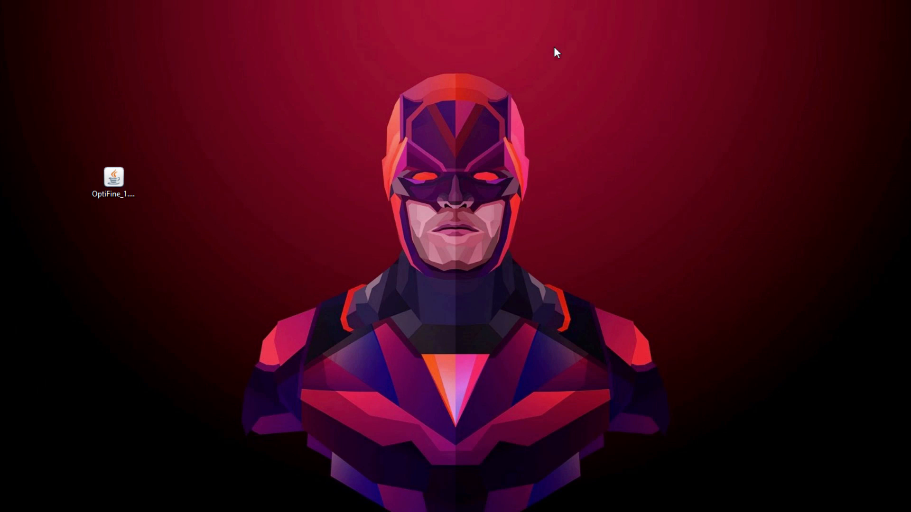
# Paste jarfix.exe onto the desktop, run it to register .jar with Java, and dismiss the success message
pyautogui.rightClick(251, 237)
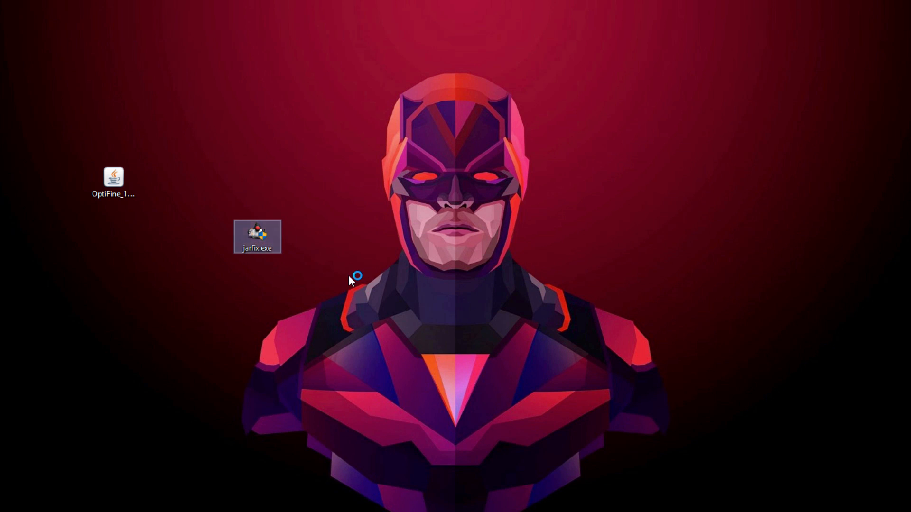
pyautogui.doubleClick(257, 235)
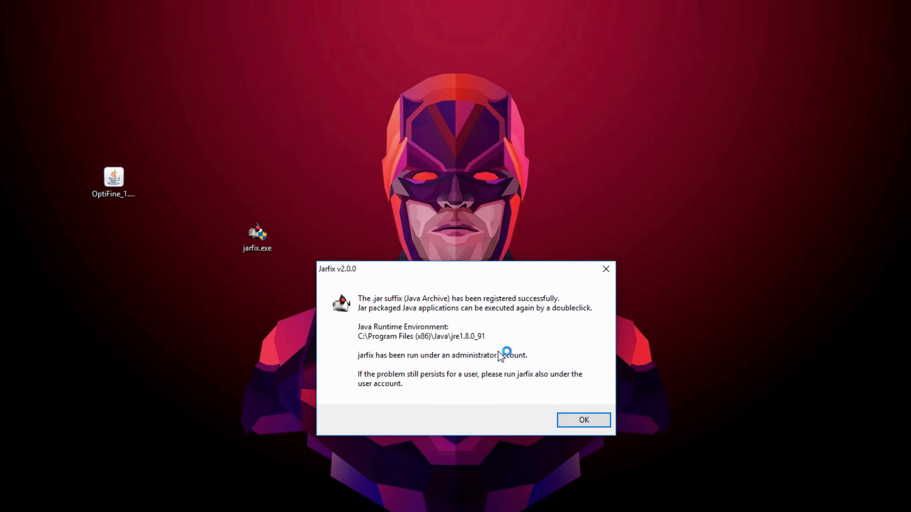
pyautogui.click(583, 419)
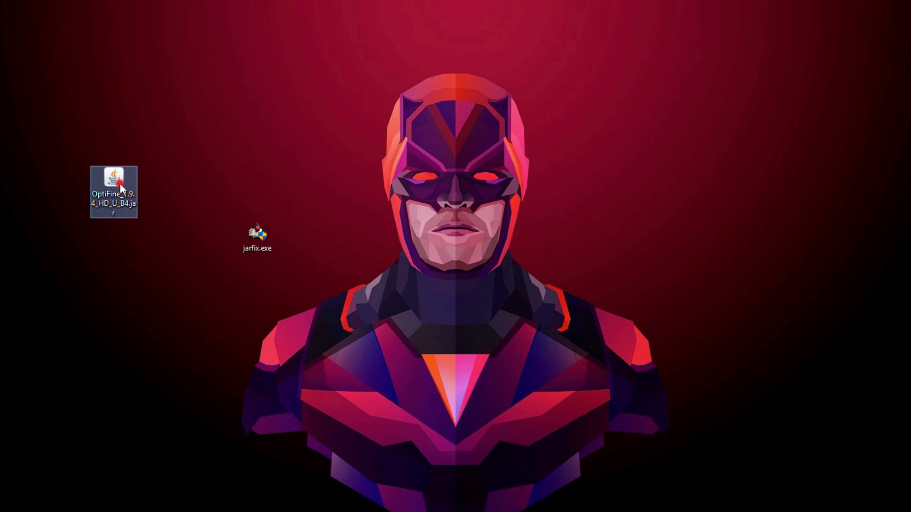
pyautogui.doubleClick(114, 176)
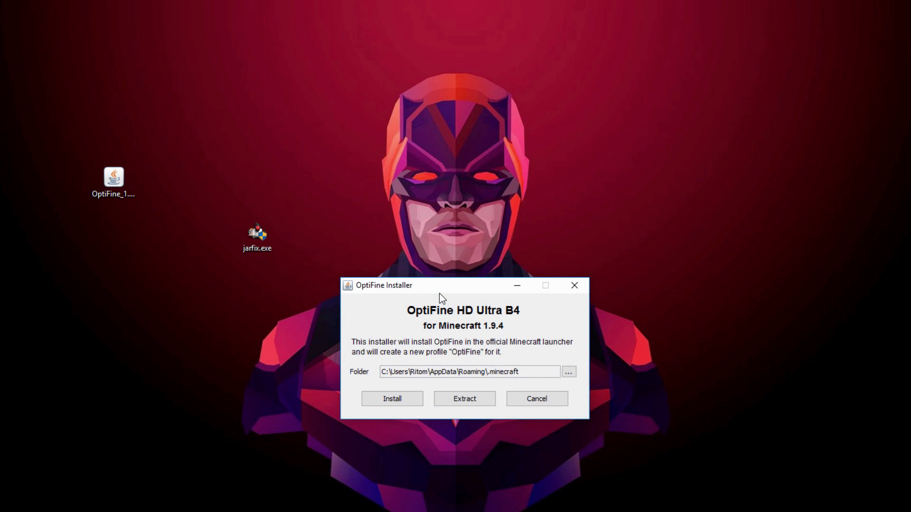
pyautogui.moveTo(439, 285); pyautogui.dragTo(413, 288)
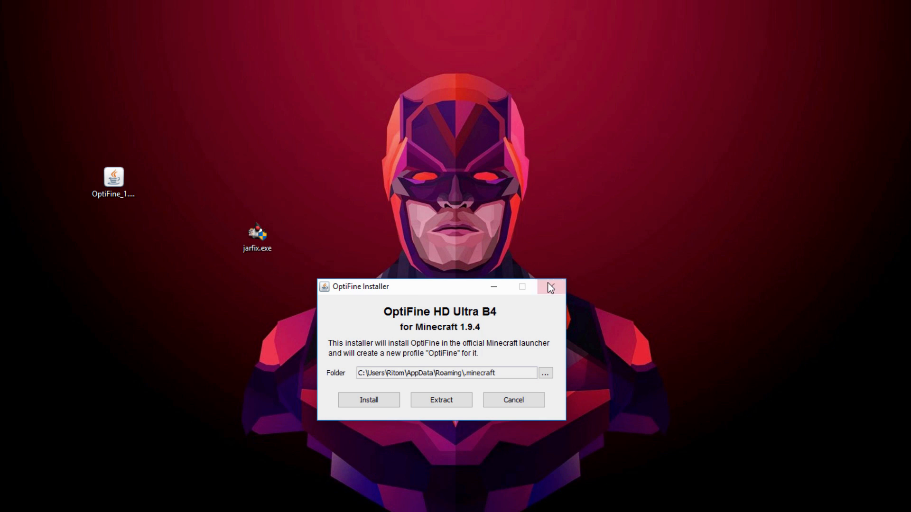
pyautogui.click(546, 287)
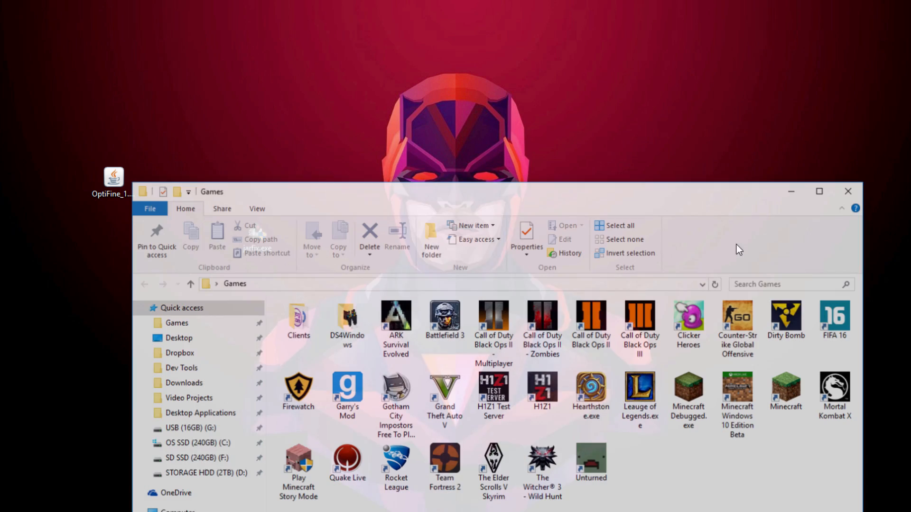
# Start the Minecraft launcher and keep the OptiFine profile selected for 1.9.4-OptiFine_HD_U_B4
pyautogui.click(786, 387)
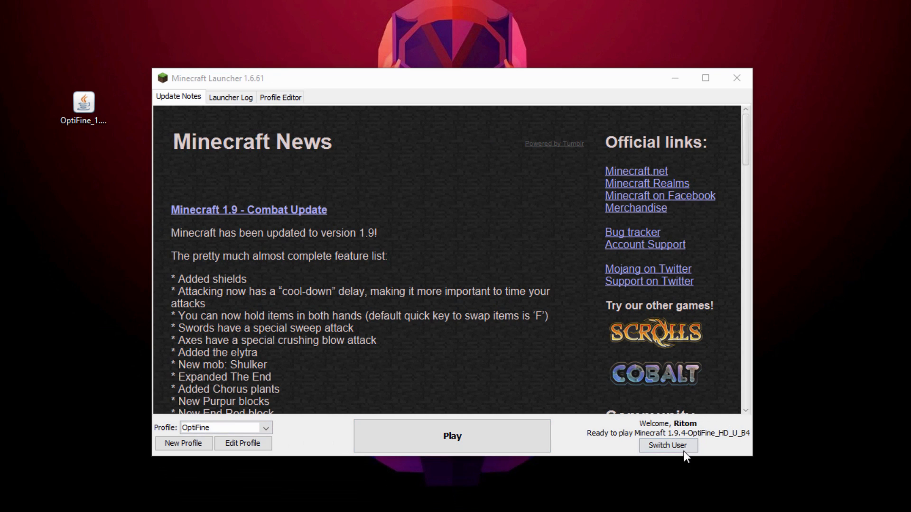
pyautogui.moveTo(700, 448)
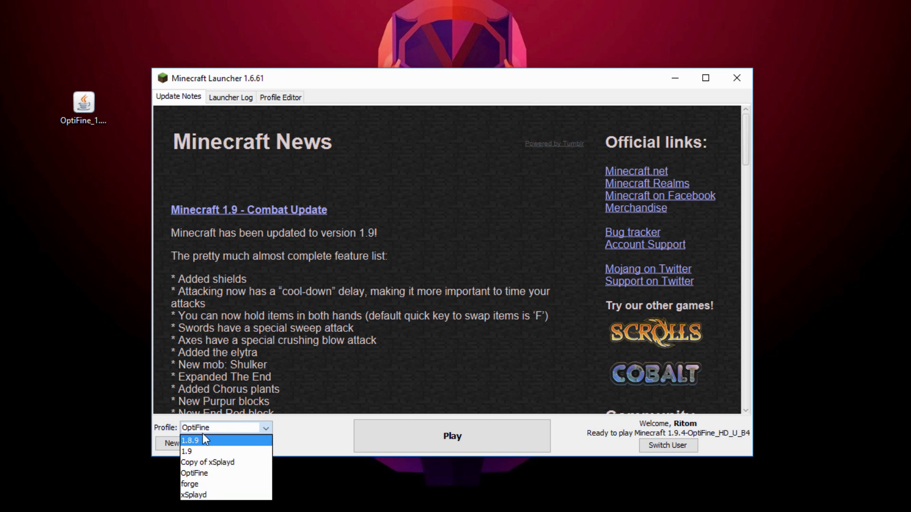
pyautogui.click(182, 444)
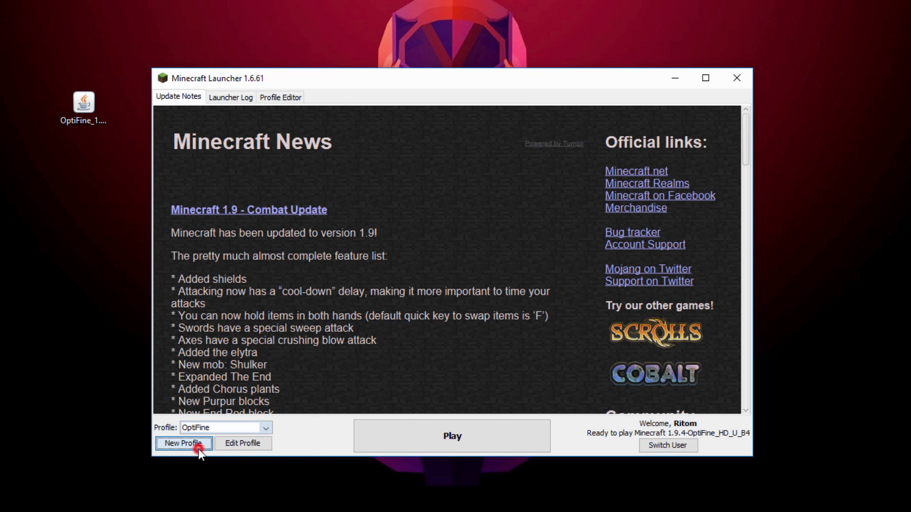
pyautogui.click(183, 445)
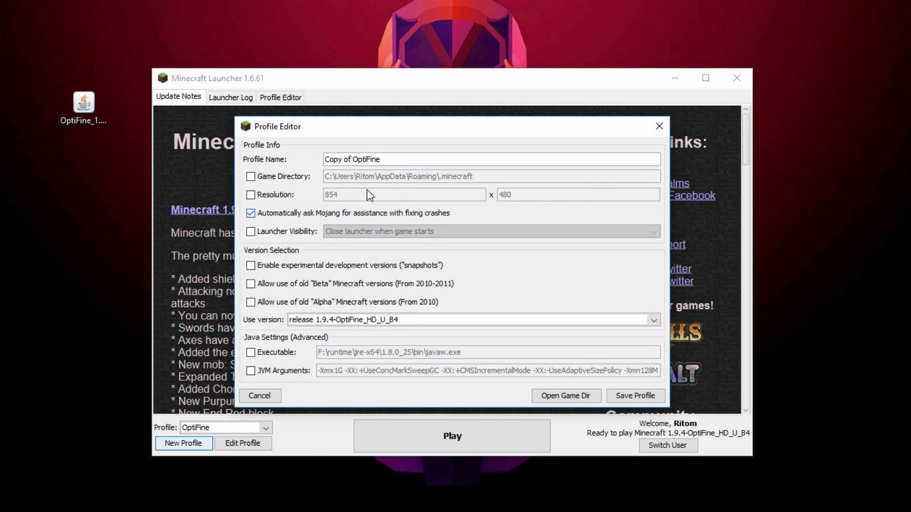
pyautogui.click(654, 320)
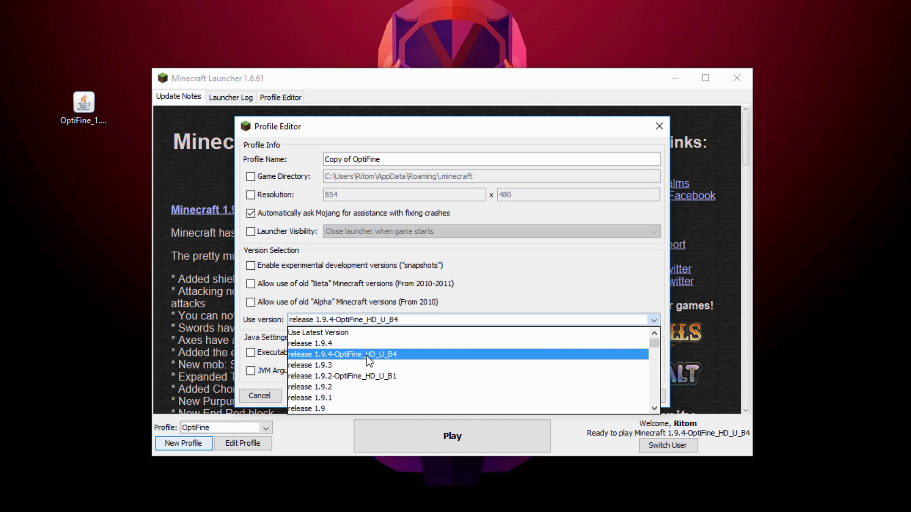
pyautogui.click(353, 355)
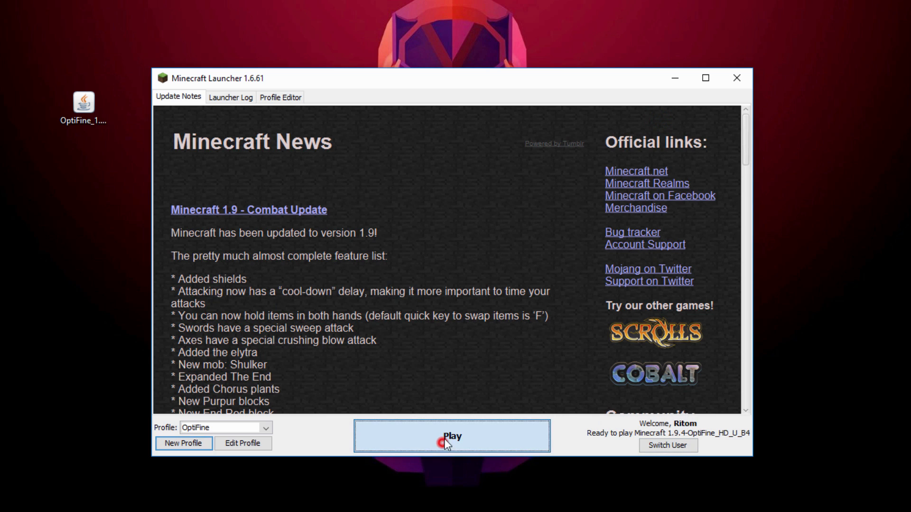
# Play with the OptiFine profile and load the Copy of New World singleplayer world
pyautogui.click(440, 443)
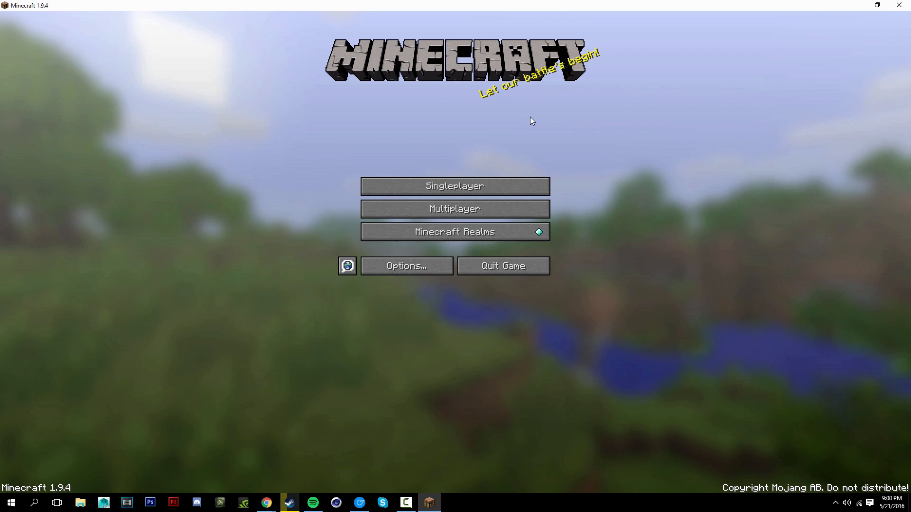
pyautogui.moveTo(476, 190)
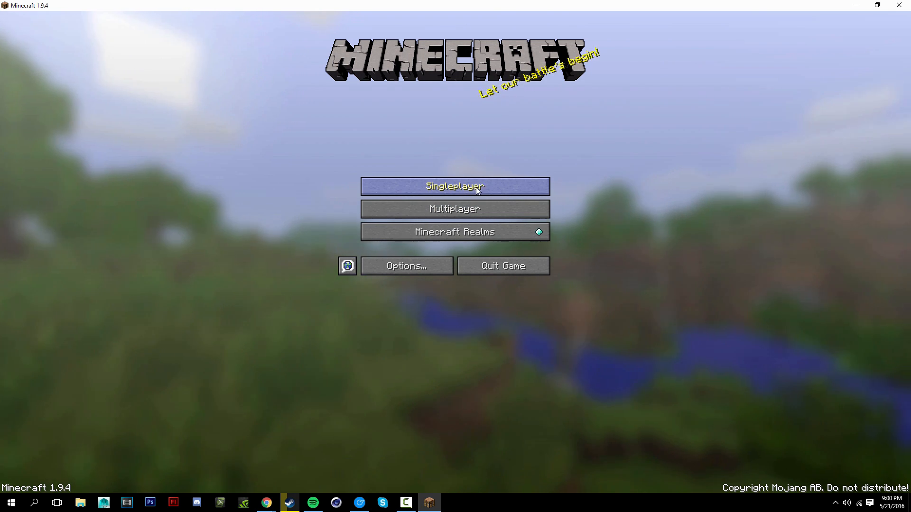
pyautogui.click(456, 186)
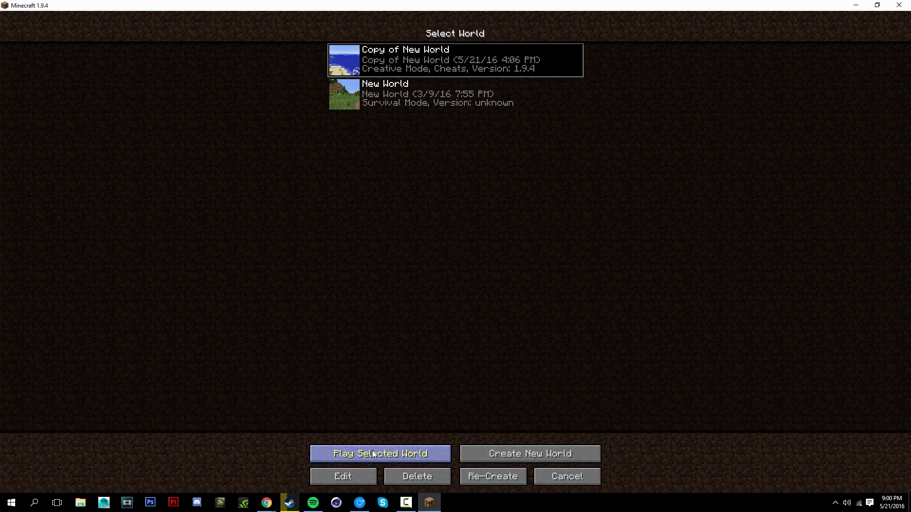
pyautogui.click(380, 454)
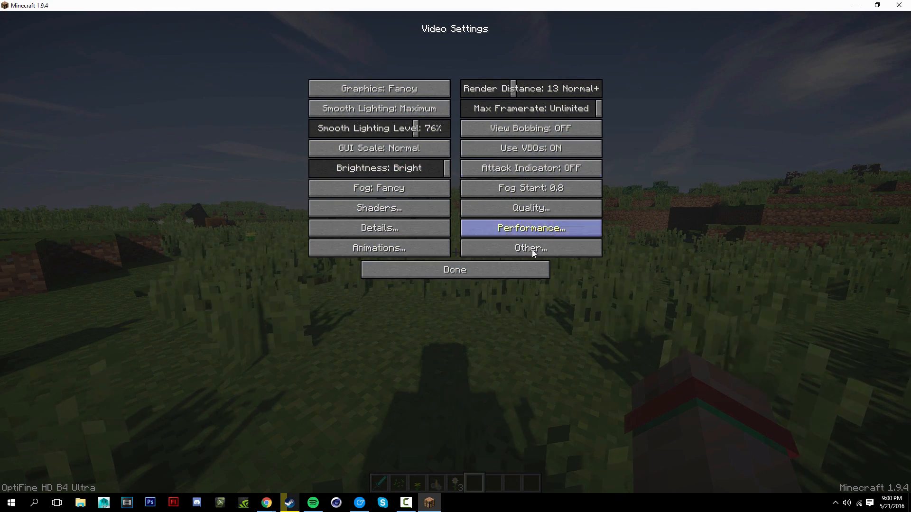
# Leave Video Settings and Options to return to the world showing 1.9.4-OptiFine_HD_U_B4
pyautogui.click(454, 270)
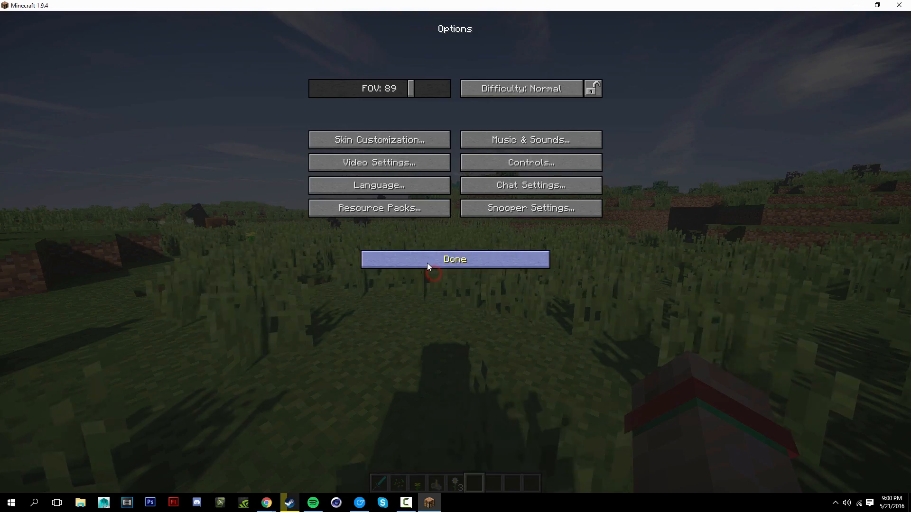
pyautogui.click(453, 260)
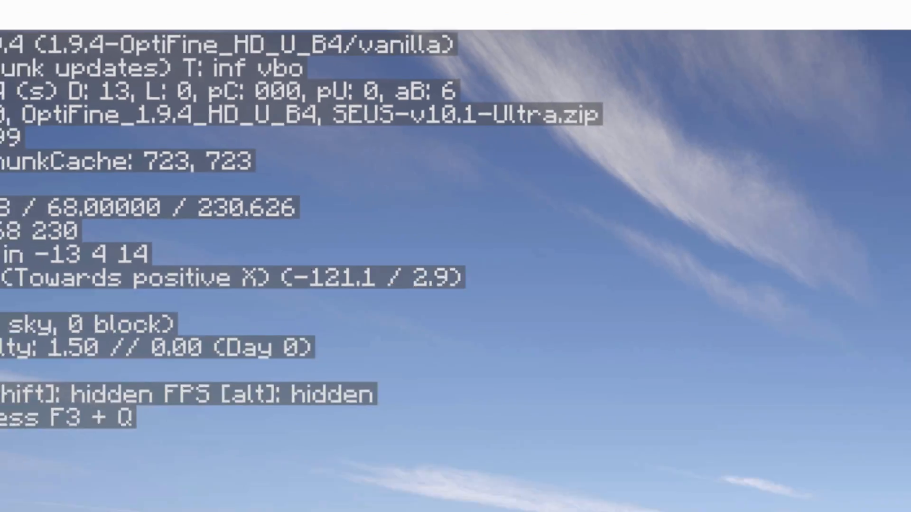
# Hide the F3 debug overlay, look around the shaded world, and leave the game paused at the menu
pyautogui.press('F3')
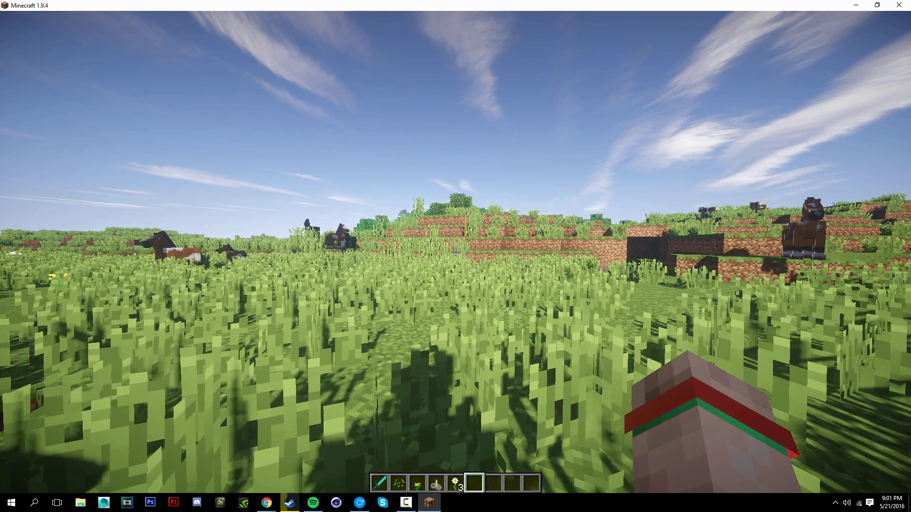
pyautogui.press('Escape')
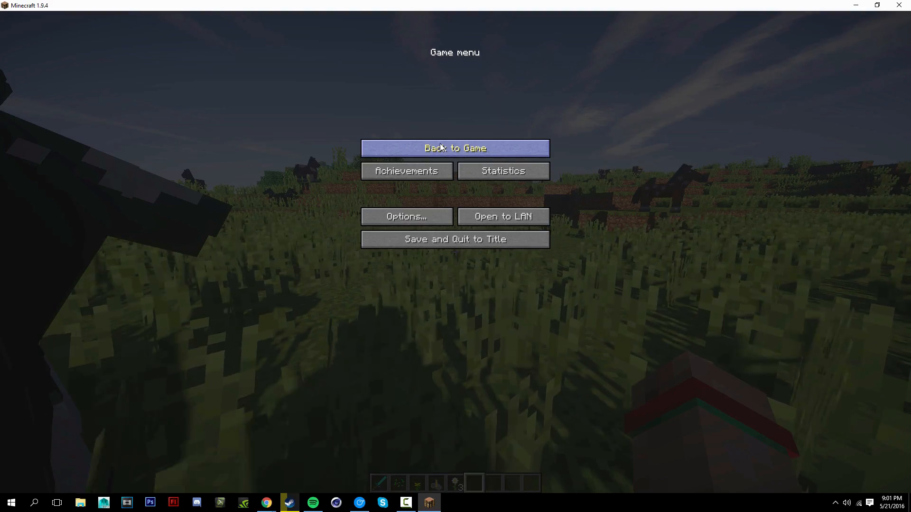
pyautogui.click(456, 149)
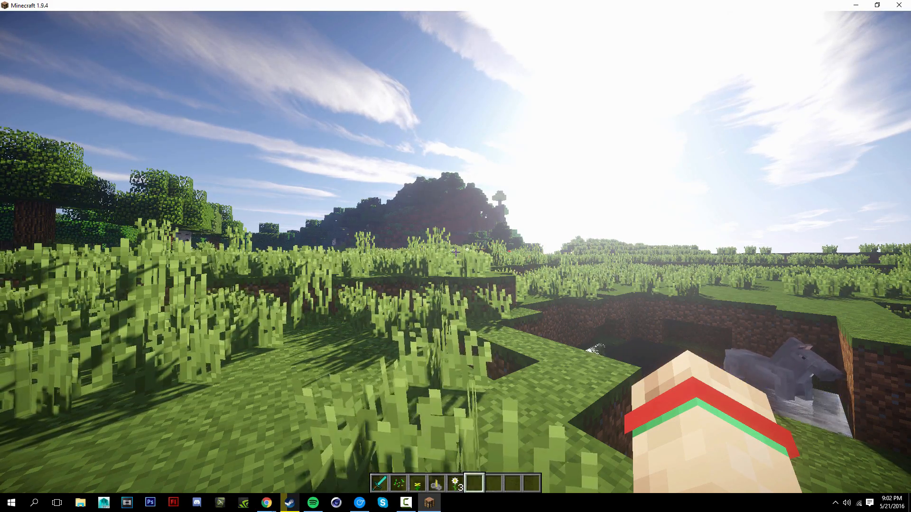
pyautogui.press('Escape')
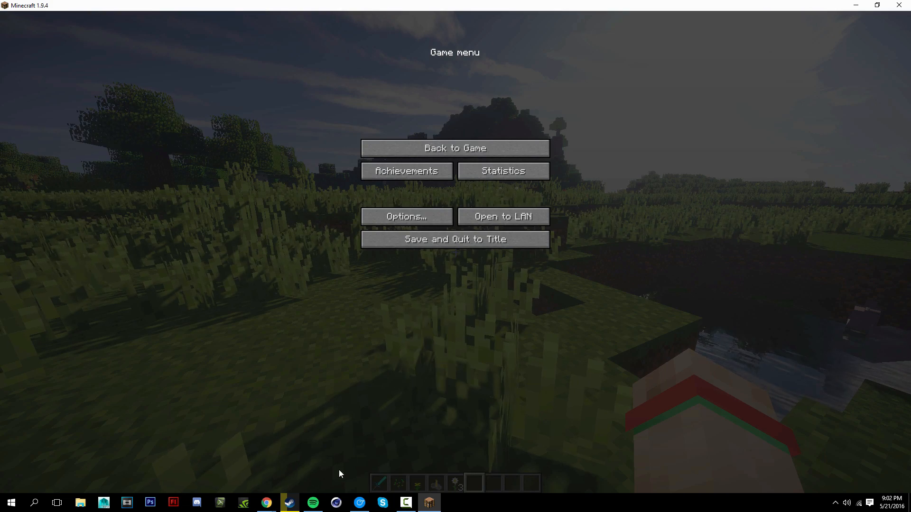
# Minimize Minecraft so the browser's OptiFine downloads page listing 1.9.4 HD U B4 shows again
pyautogui.click(266, 503)
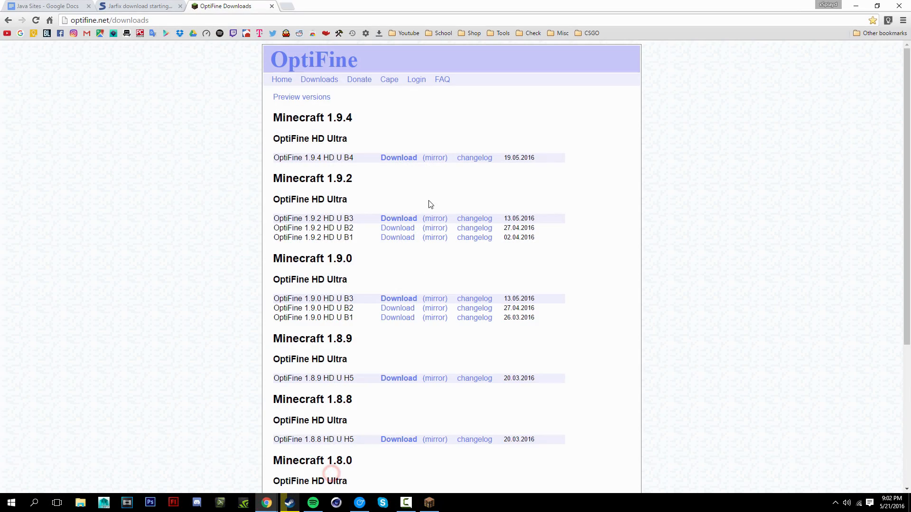
pyautogui.moveTo(421, 201)
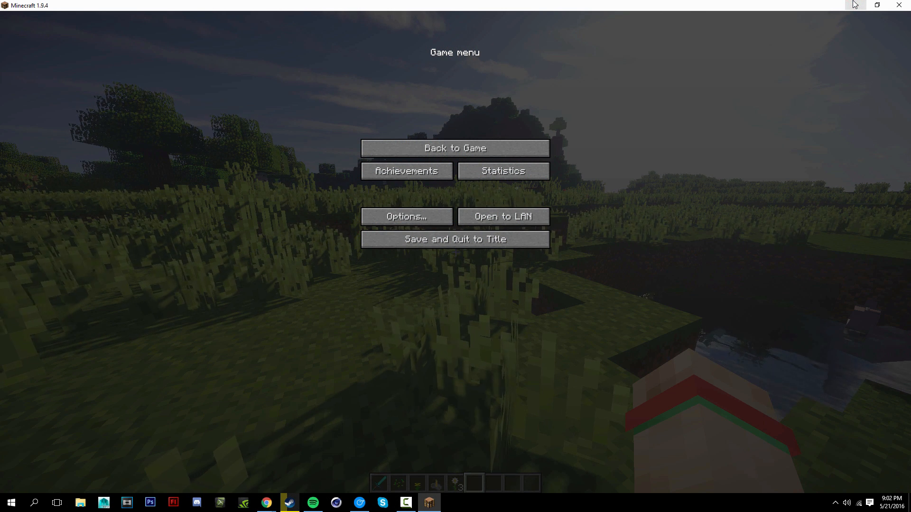
pyautogui.moveTo(856, 4)
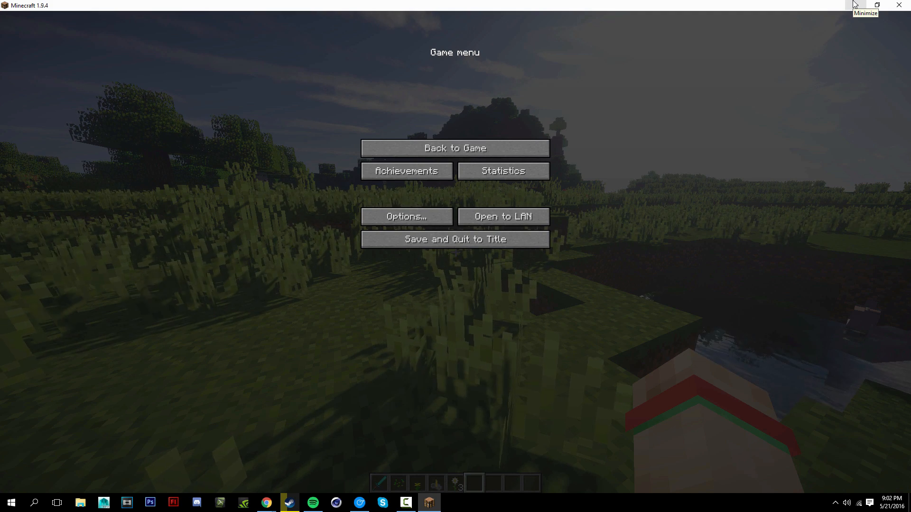